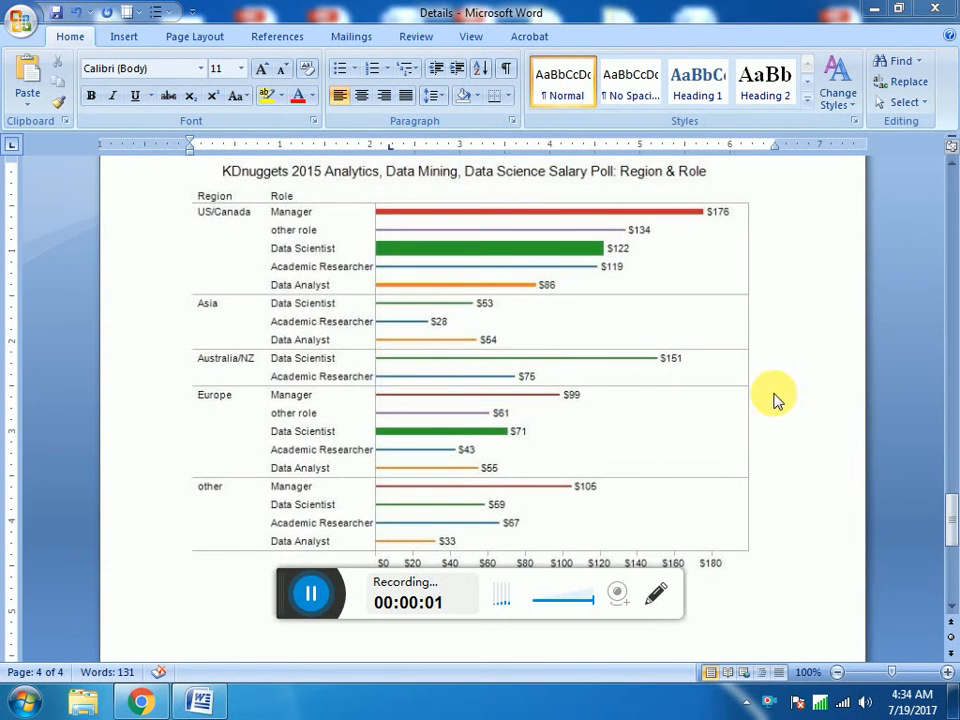
{"action": "mouse_move", "coordinate": [787, 432]}
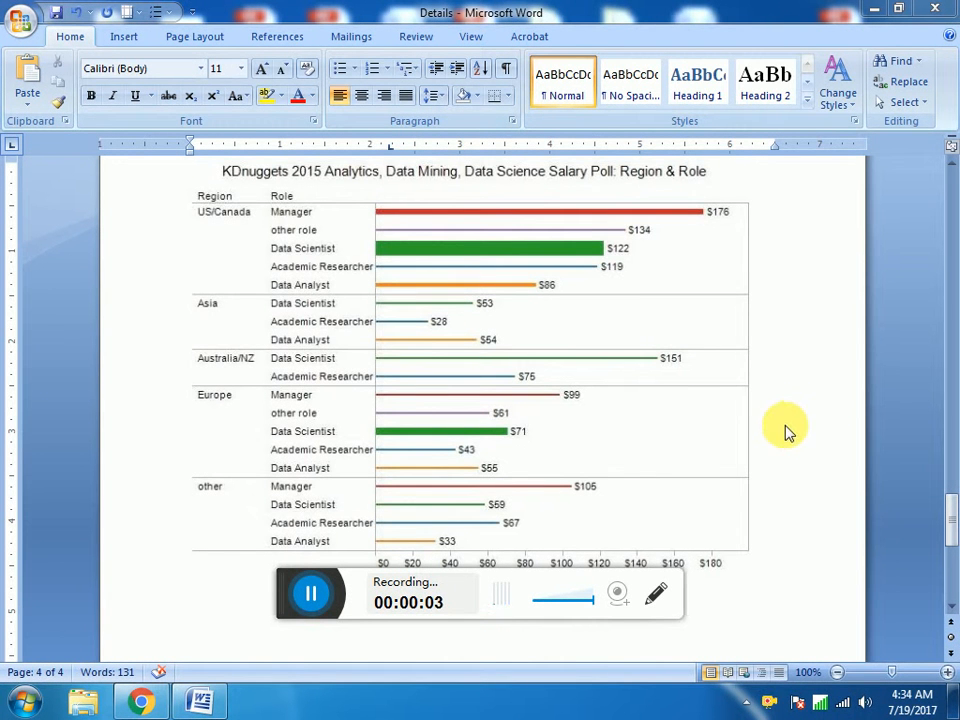
{"action": "mouse_move", "coordinate": [857, 463]}
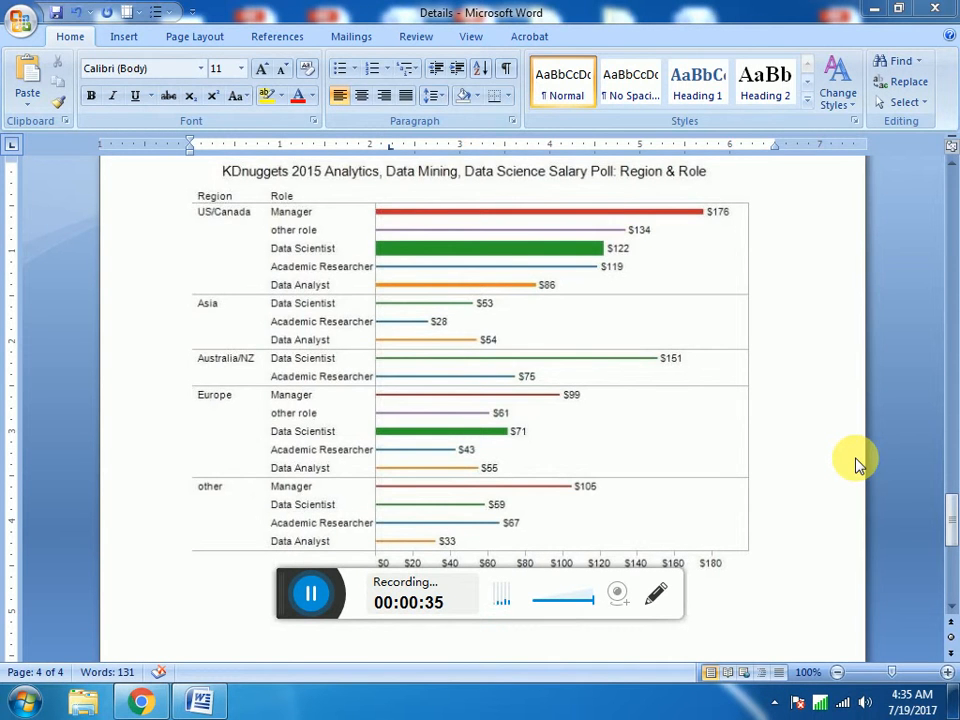
{"action": "mouse_move", "coordinate": [727, 437]}
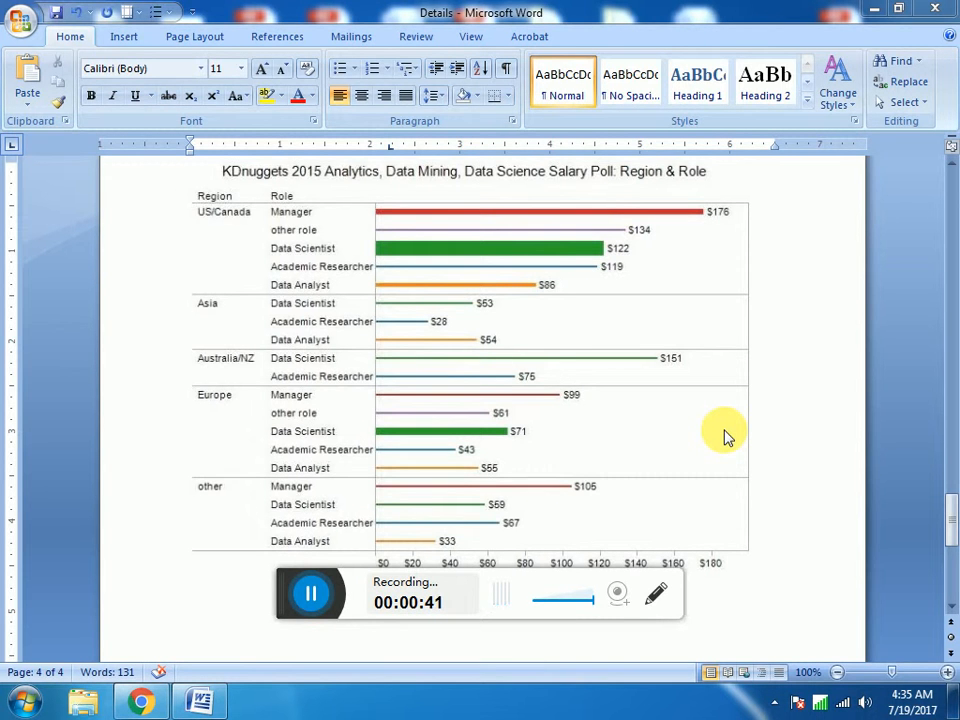
{"action": "mouse_move", "coordinate": [538, 378]}
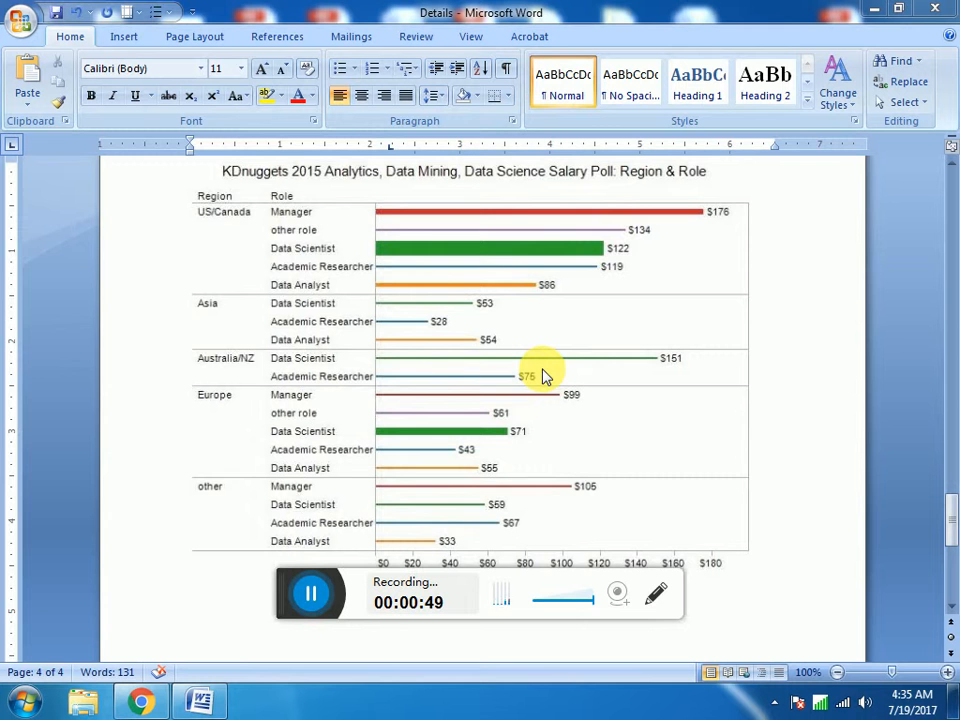
{"action": "mouse_move", "coordinate": [400, 415]}
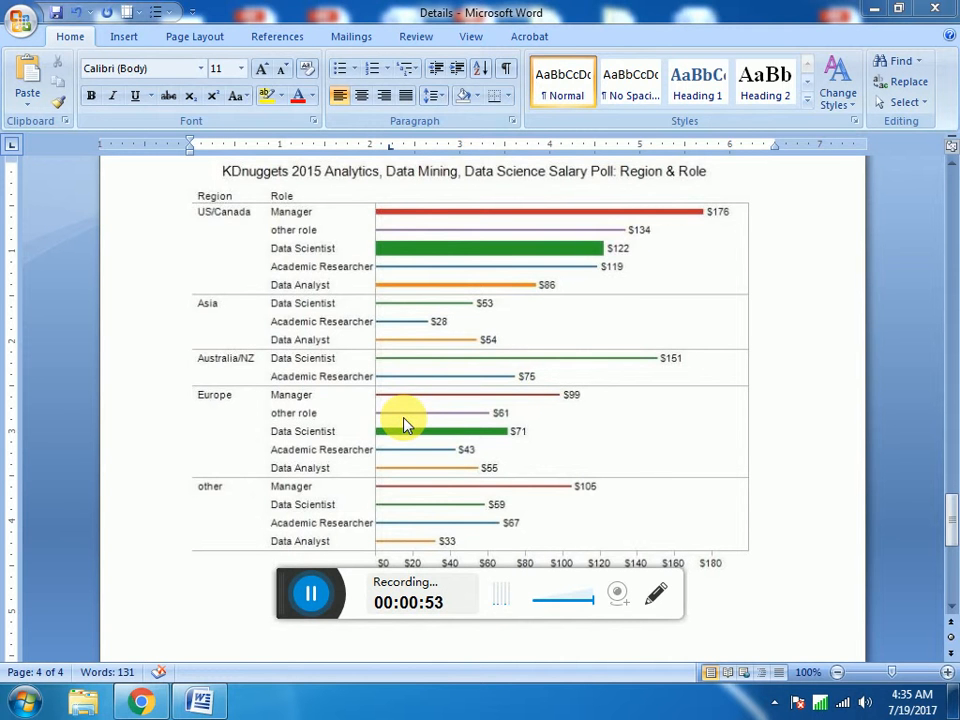
{"action": "mouse_move", "coordinate": [193, 443]}
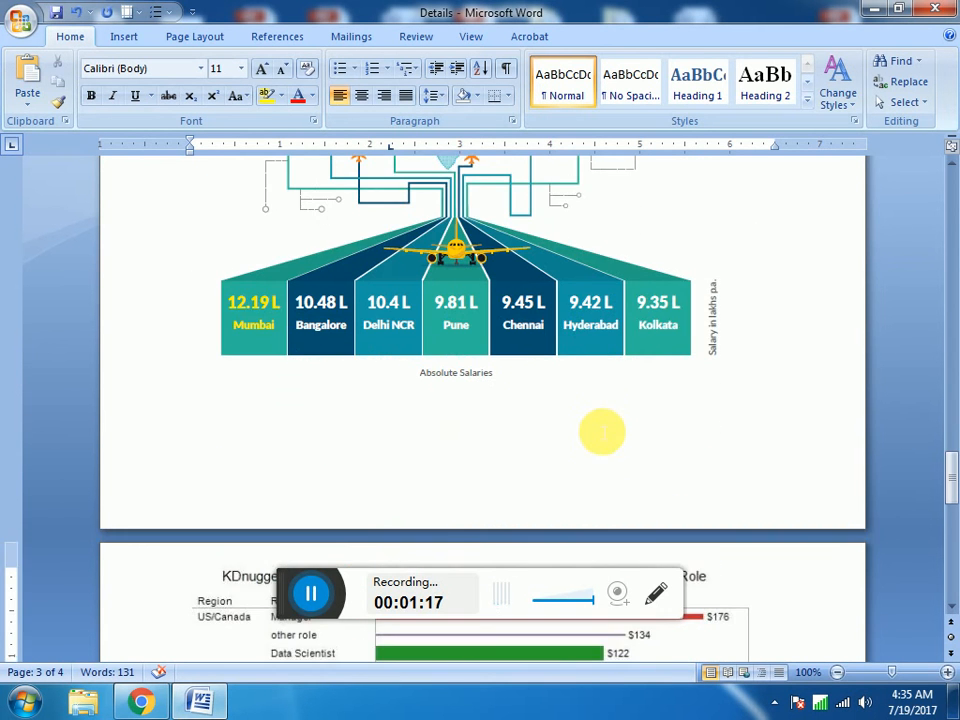
{"action": "mouse_move", "coordinate": [590, 420]}
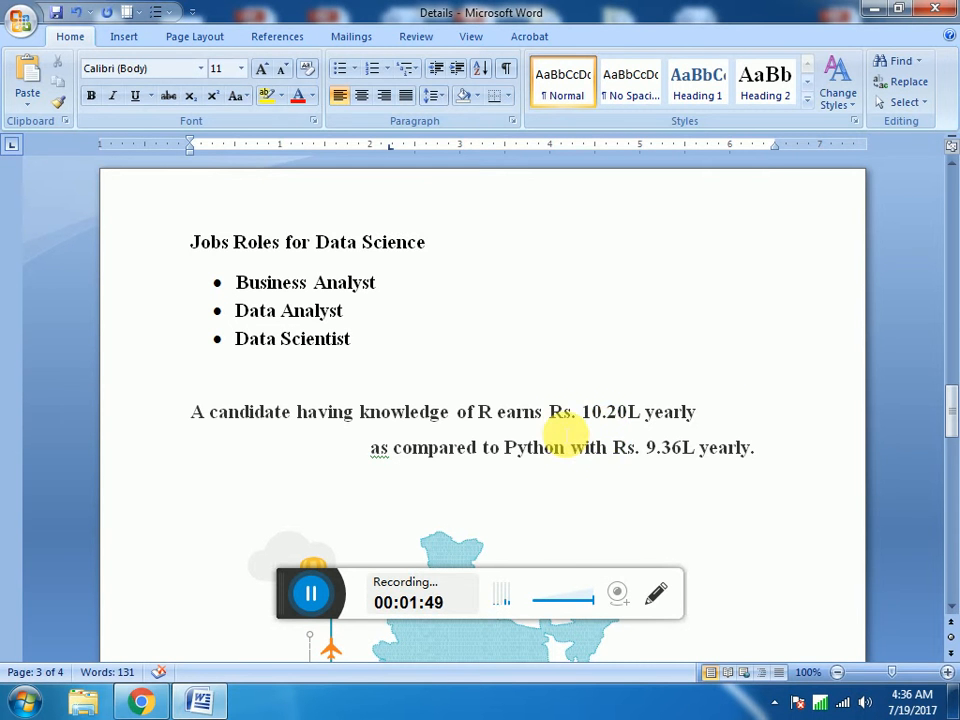
{"action": "scroll", "scroll_direction": "down", "scroll_amount": 3}
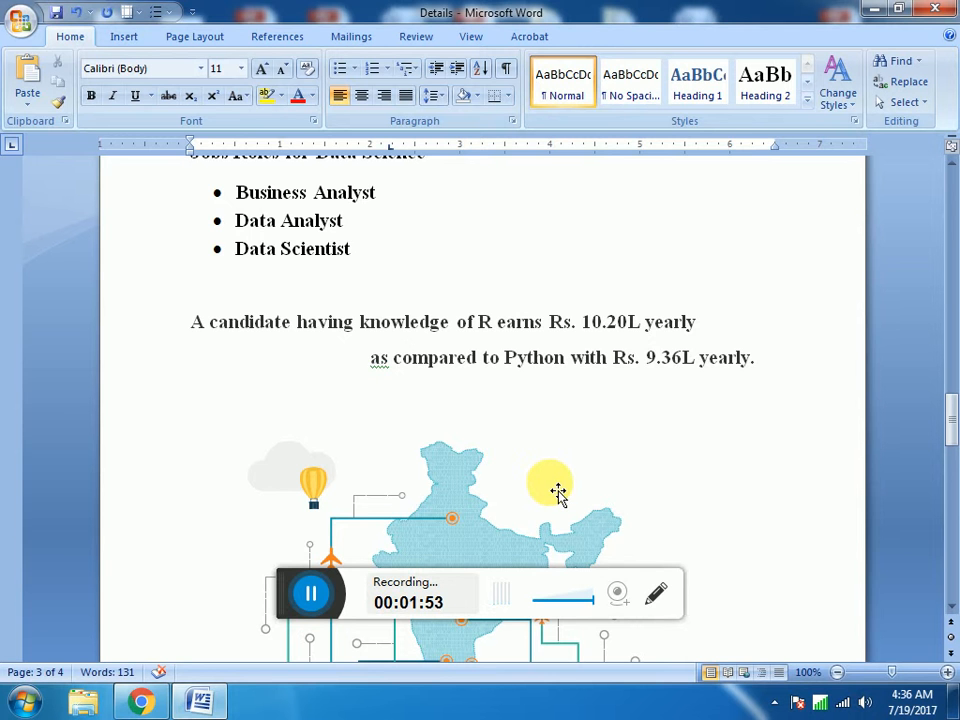
{"action": "scroll", "scroll_direction": "down", "scroll_amount": 3}
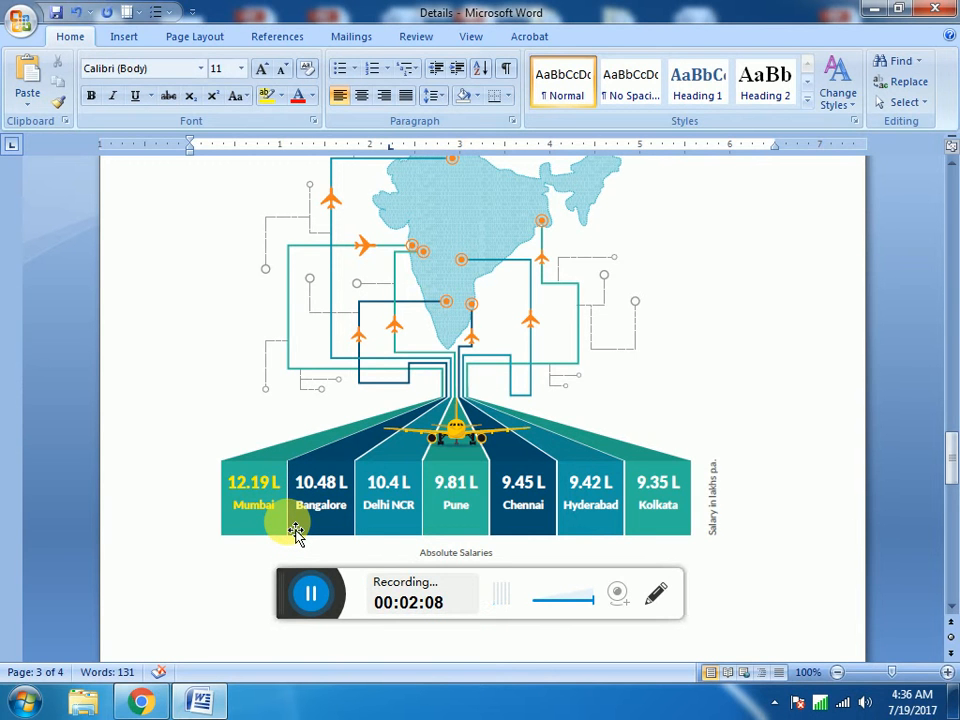
{"action": "mouse_move", "coordinate": [400, 240]}
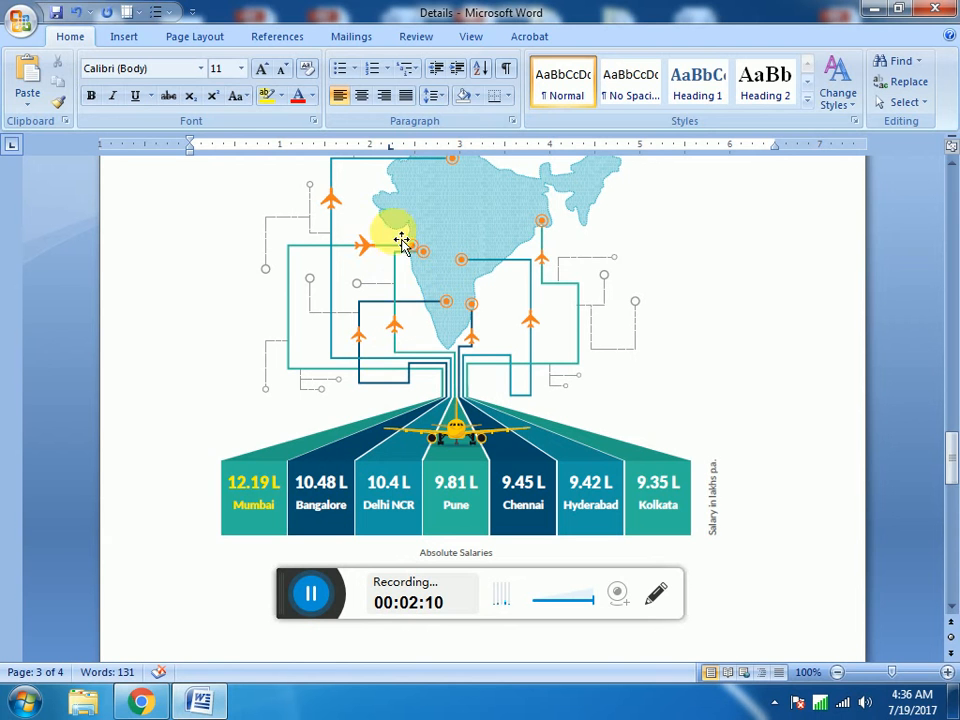
{"action": "mouse_move", "coordinate": [398, 323]}
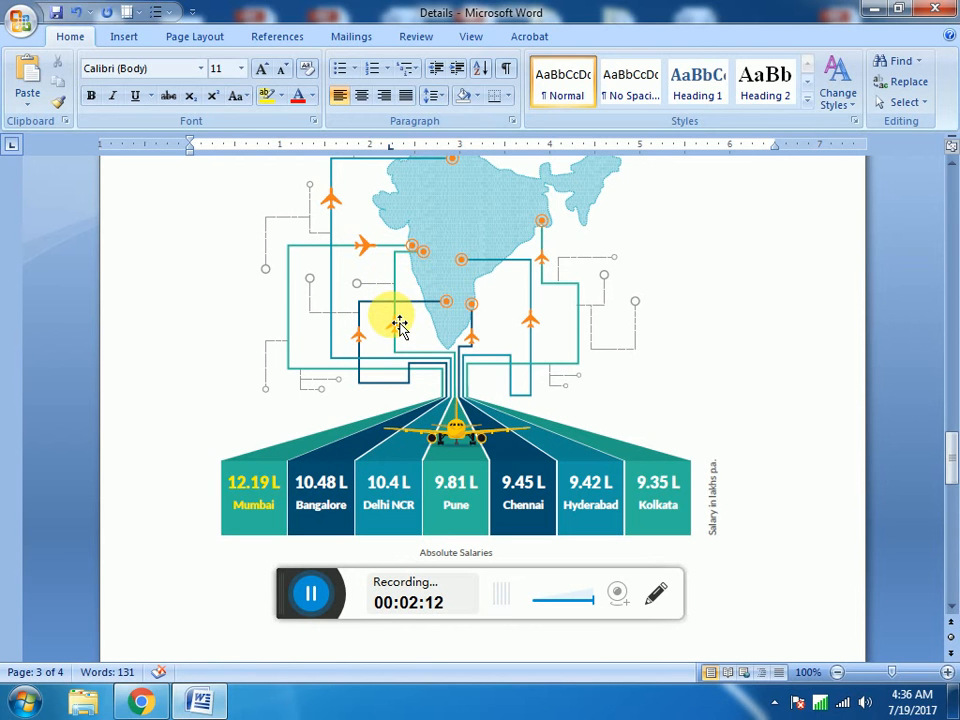
{"action": "mouse_move", "coordinate": [335, 548]}
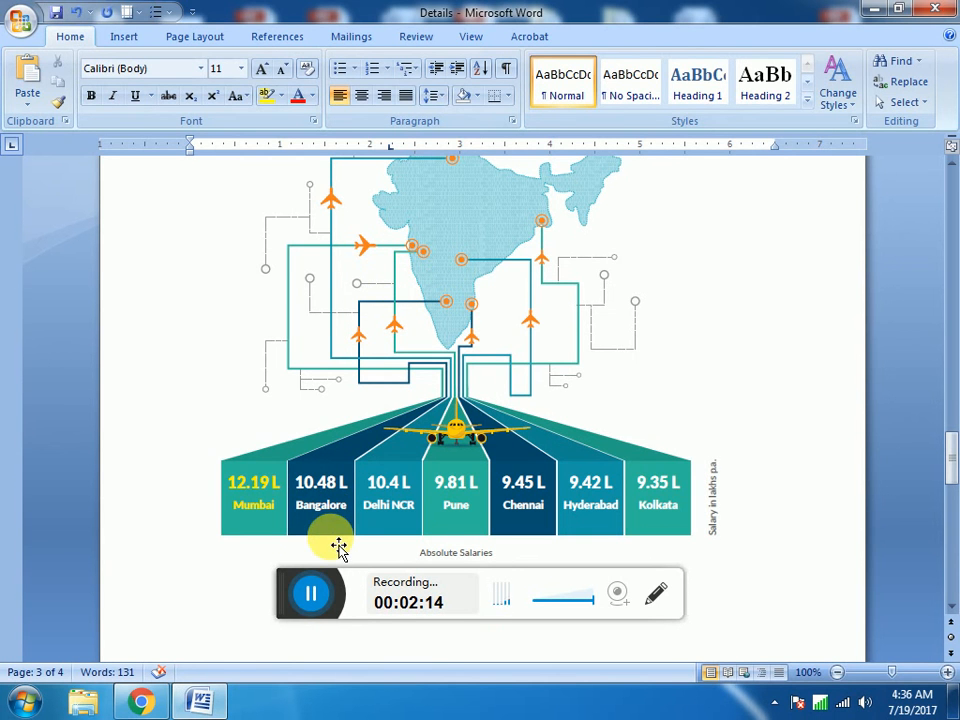
{"action": "scroll", "scroll_direction": "down", "scroll_amount": 3}
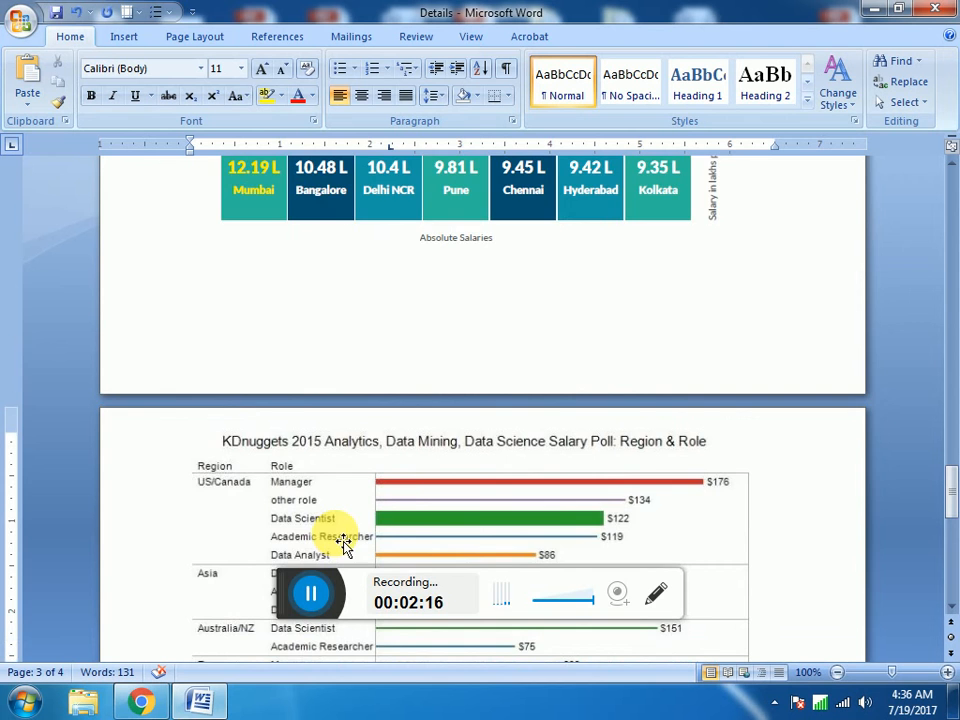
{"action": "scroll", "scroll_direction": "down", "scroll_amount": 3}
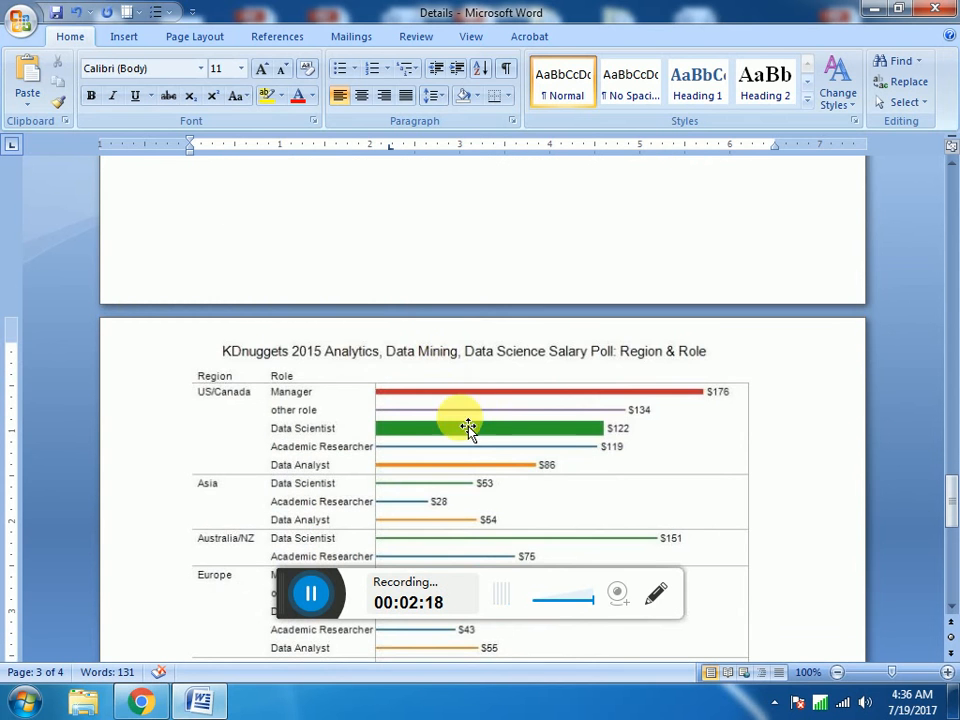
{"action": "scroll", "scroll_direction": "down", "scroll_amount": 3}
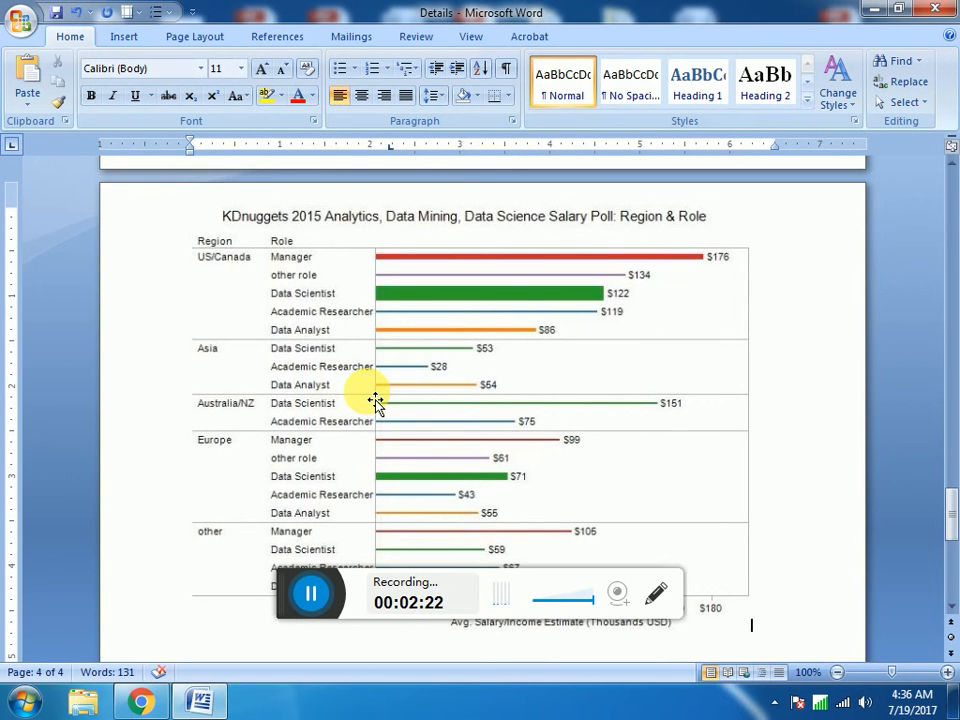
{"action": "mouse_move", "coordinate": [343, 470]}
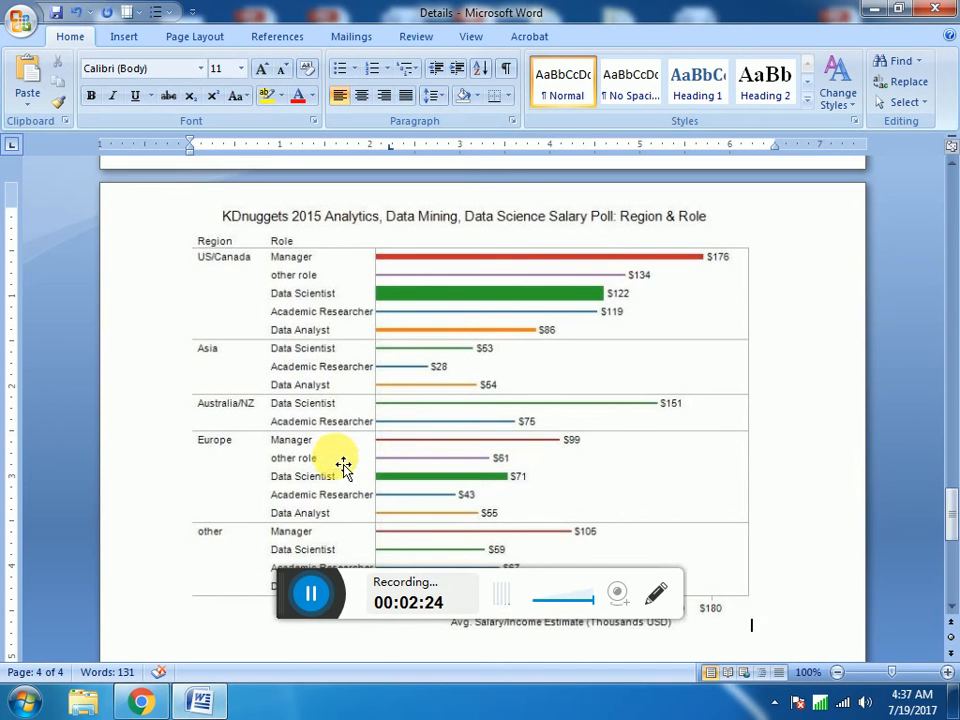
{"action": "mouse_move", "coordinate": [273, 440]}
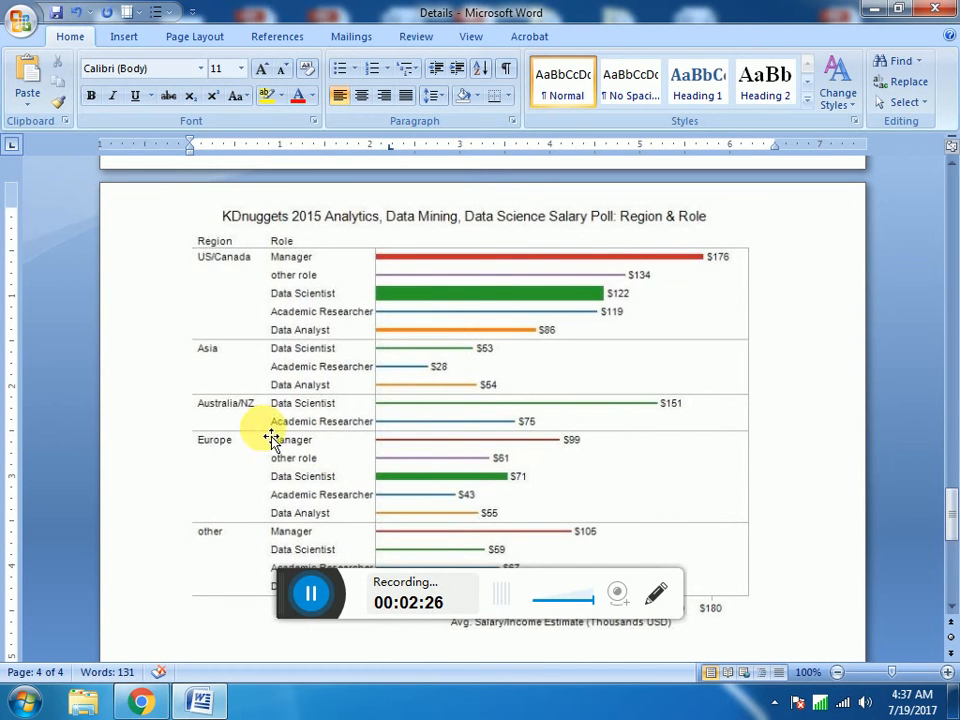
{"action": "mouse_move", "coordinate": [218, 278]}
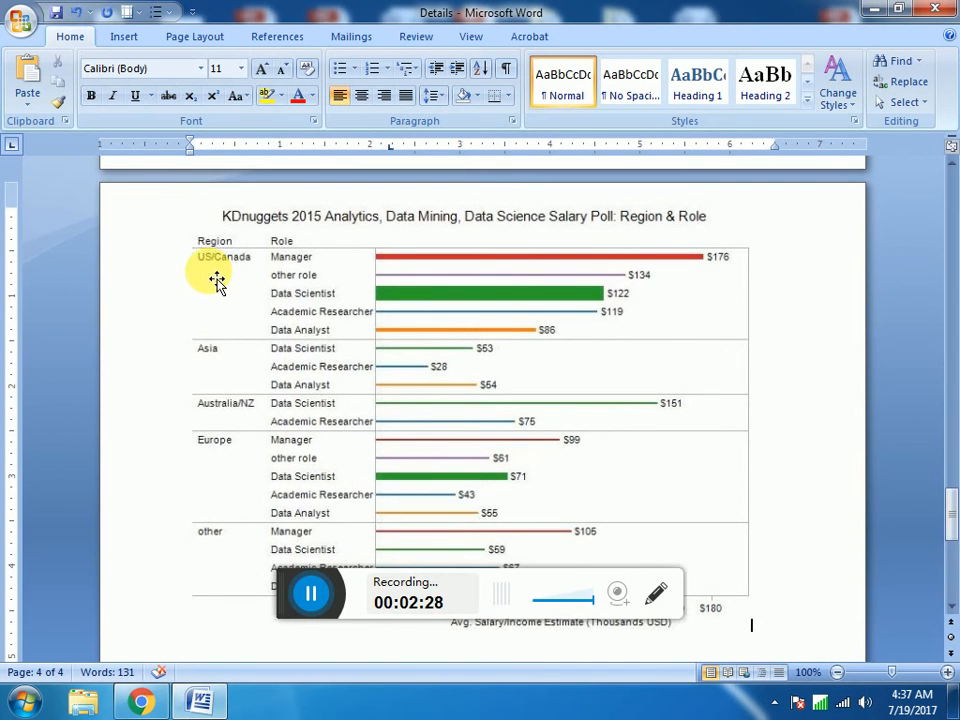
{"action": "mouse_move", "coordinate": [237, 460]}
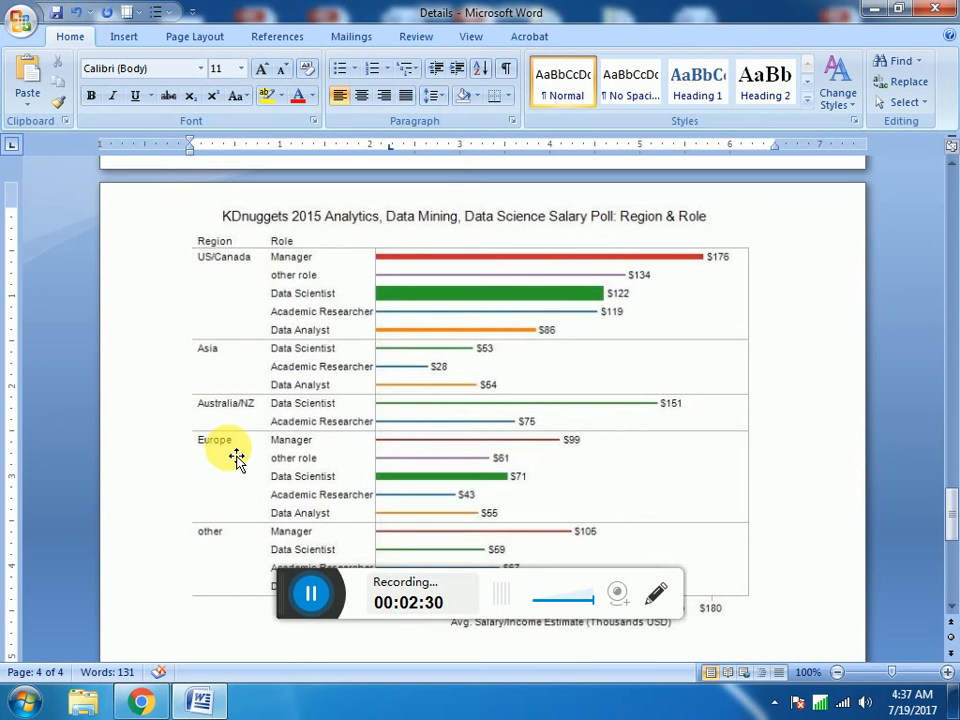
{"action": "mouse_move", "coordinate": [218, 520]}
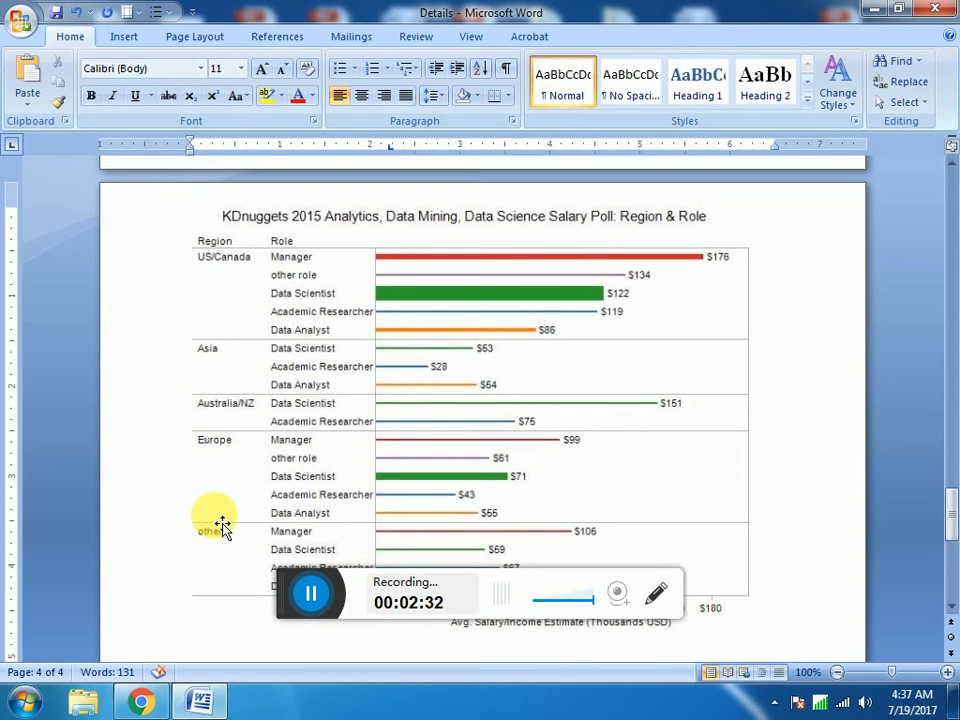
{"action": "mouse_move", "coordinate": [348, 390]}
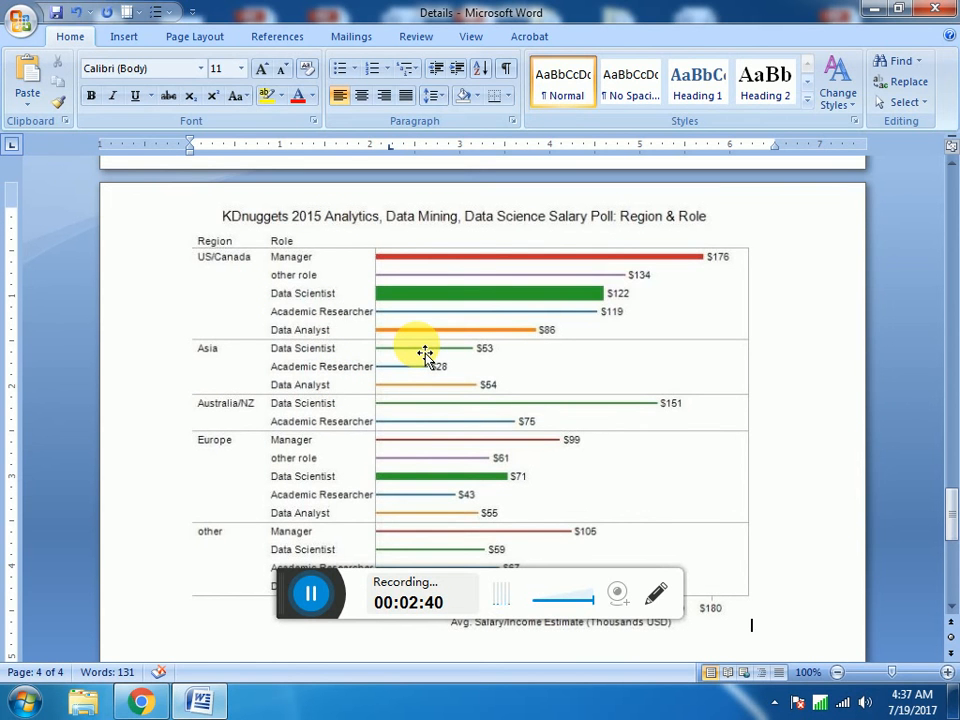
{"action": "mouse_move", "coordinate": [420, 390]}
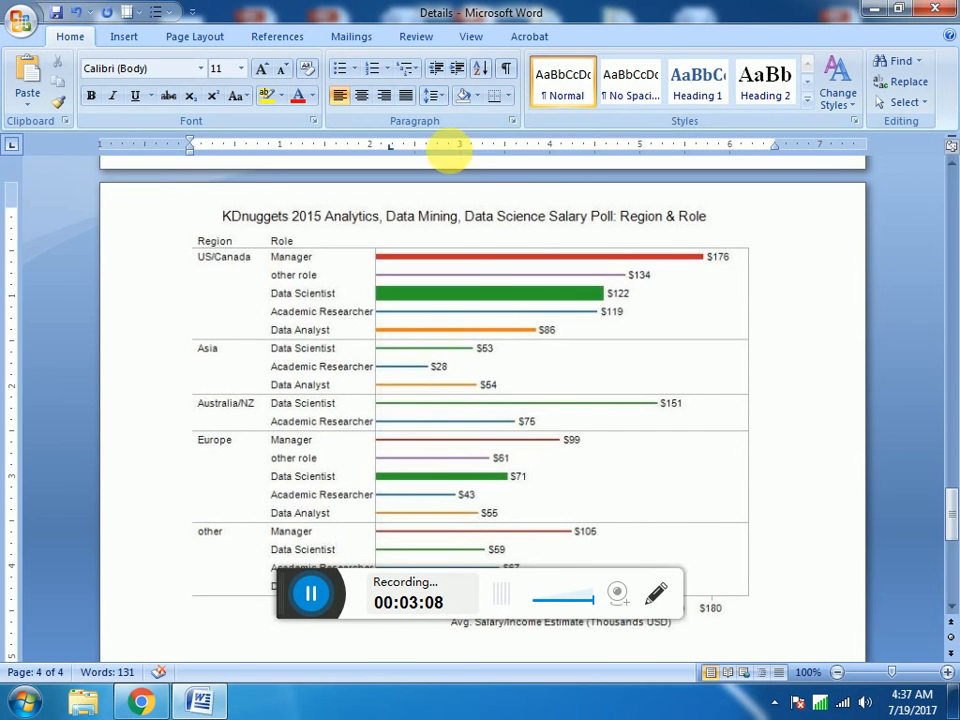
{"action": "mouse_move", "coordinate": [470, 500]}
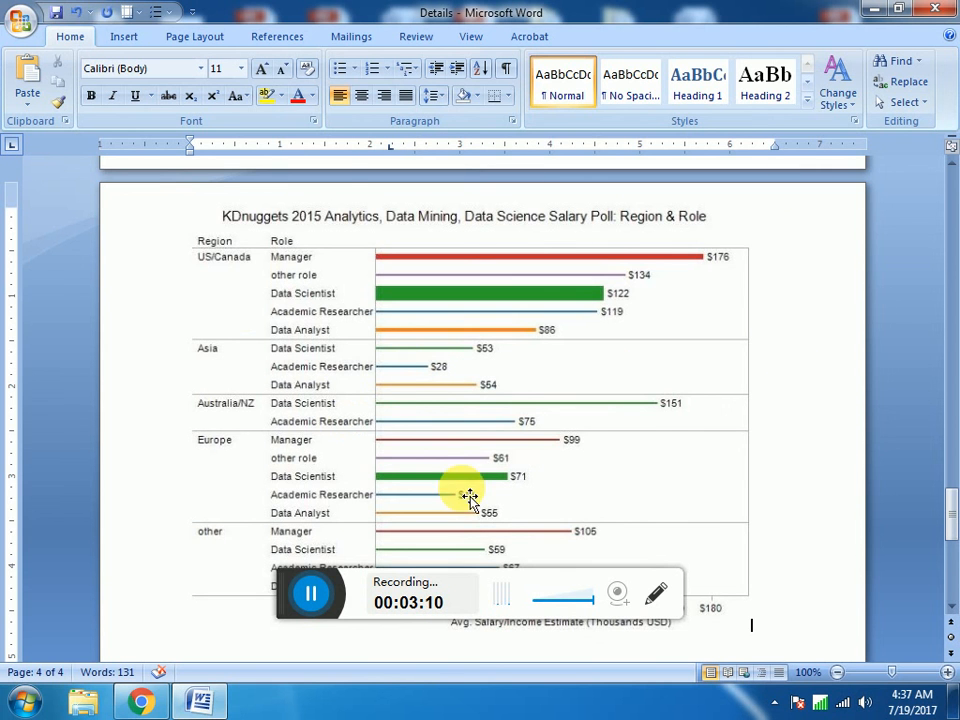
{"action": "scroll", "scroll_direction": "down", "scroll_amount": 3}
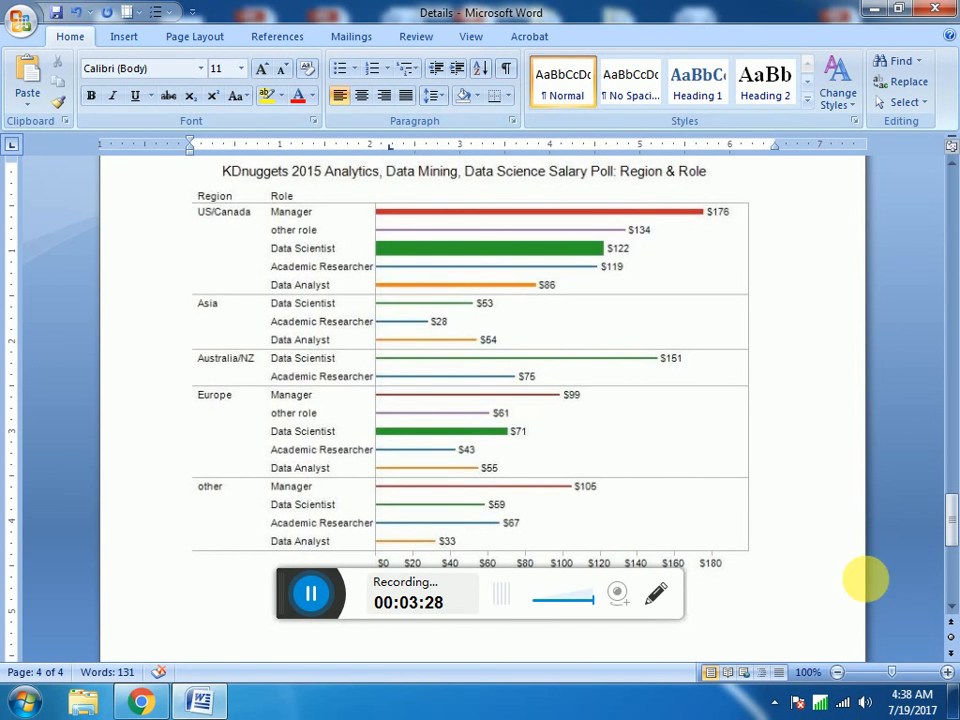
{"action": "mouse_move", "coordinate": [947, 535]}
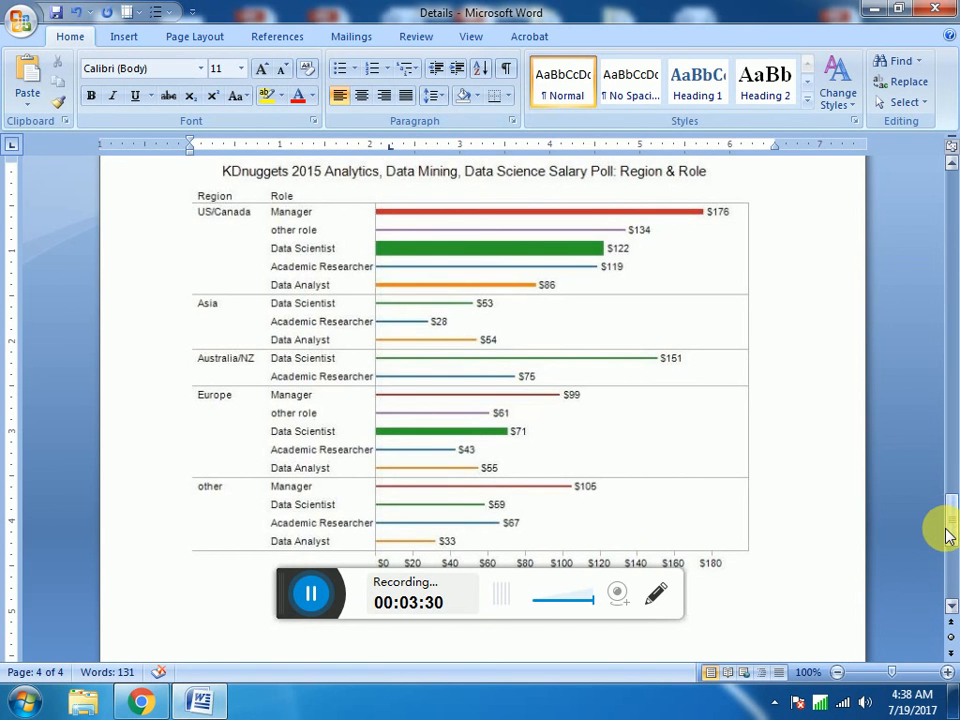